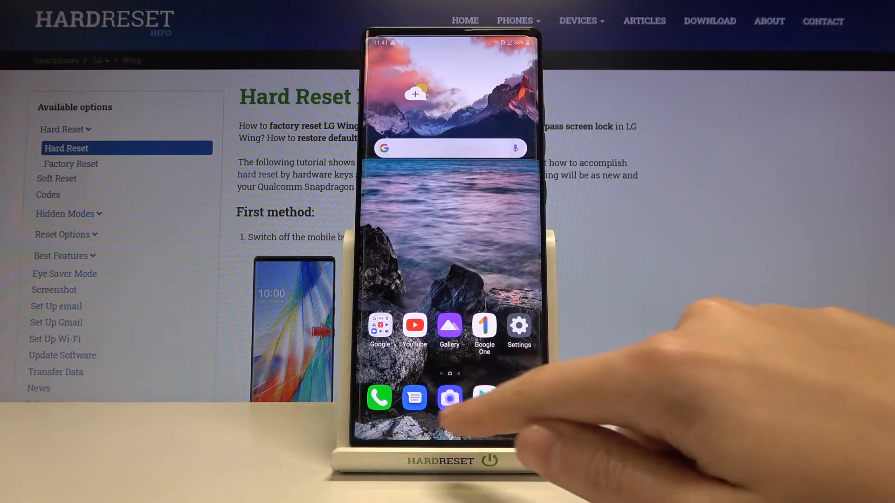
Launch the Camera app from the home screen dock into Photo mode preview.
{"action": "left_click", "coordinate": [449, 397]}
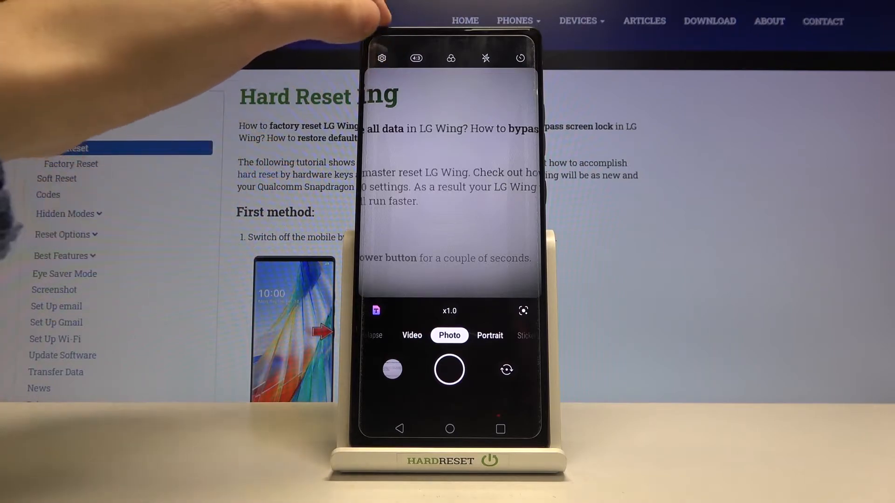
Enter camera settings via the gear icon and reach the Useful features list.
{"action": "left_click", "coordinate": [381, 58]}
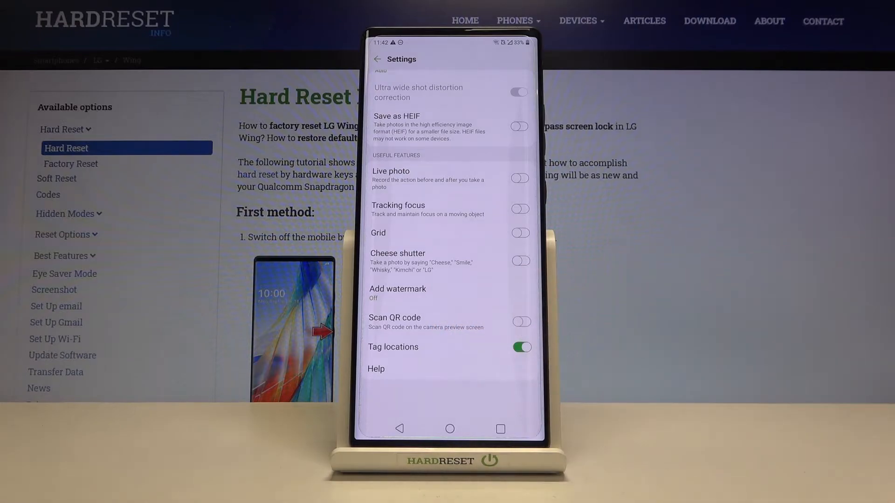
Toggle Scan QR code on, off, and back on, leaving it enabled.
{"action": "left_click", "coordinate": [519, 322]}
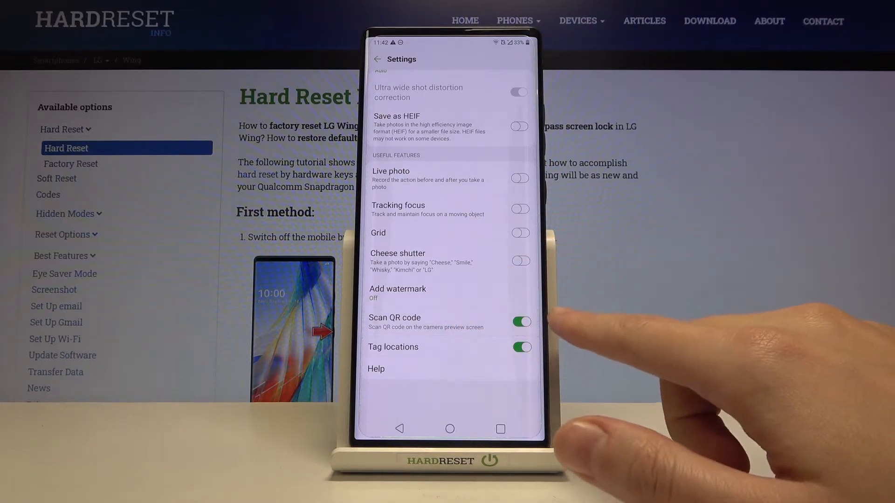
{"action": "left_click", "coordinate": [520, 322]}
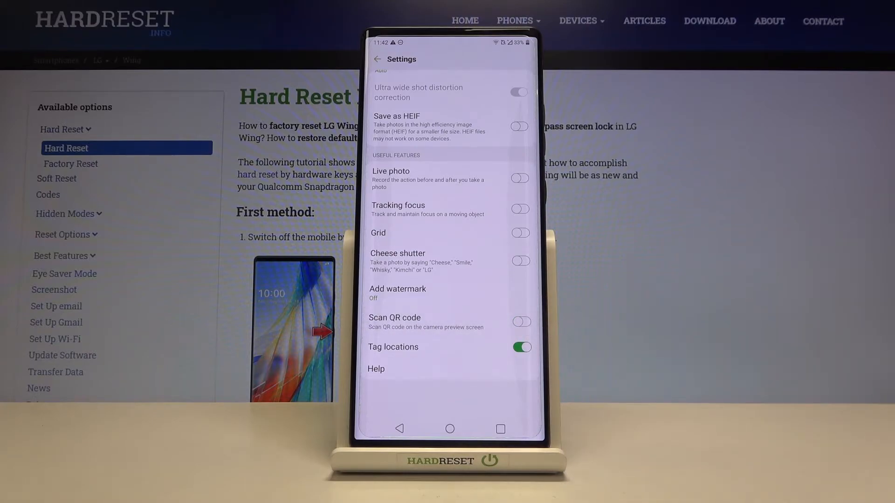
{"action": "left_click", "coordinate": [520, 321]}
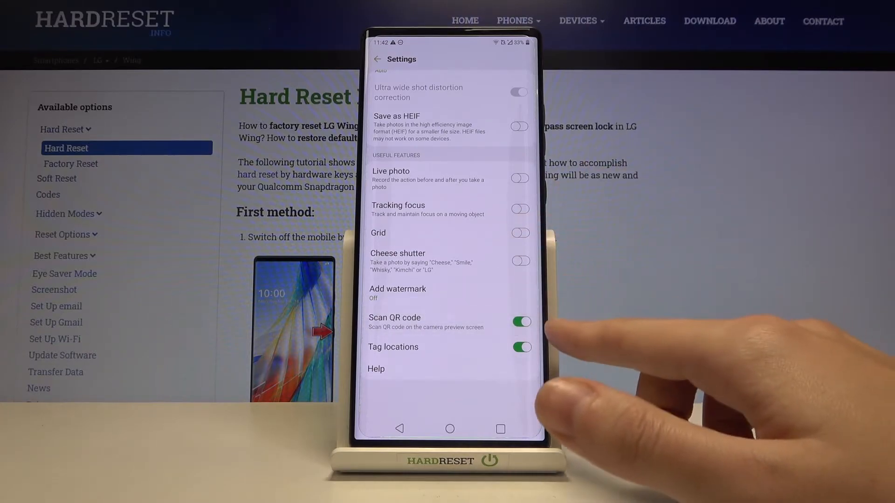